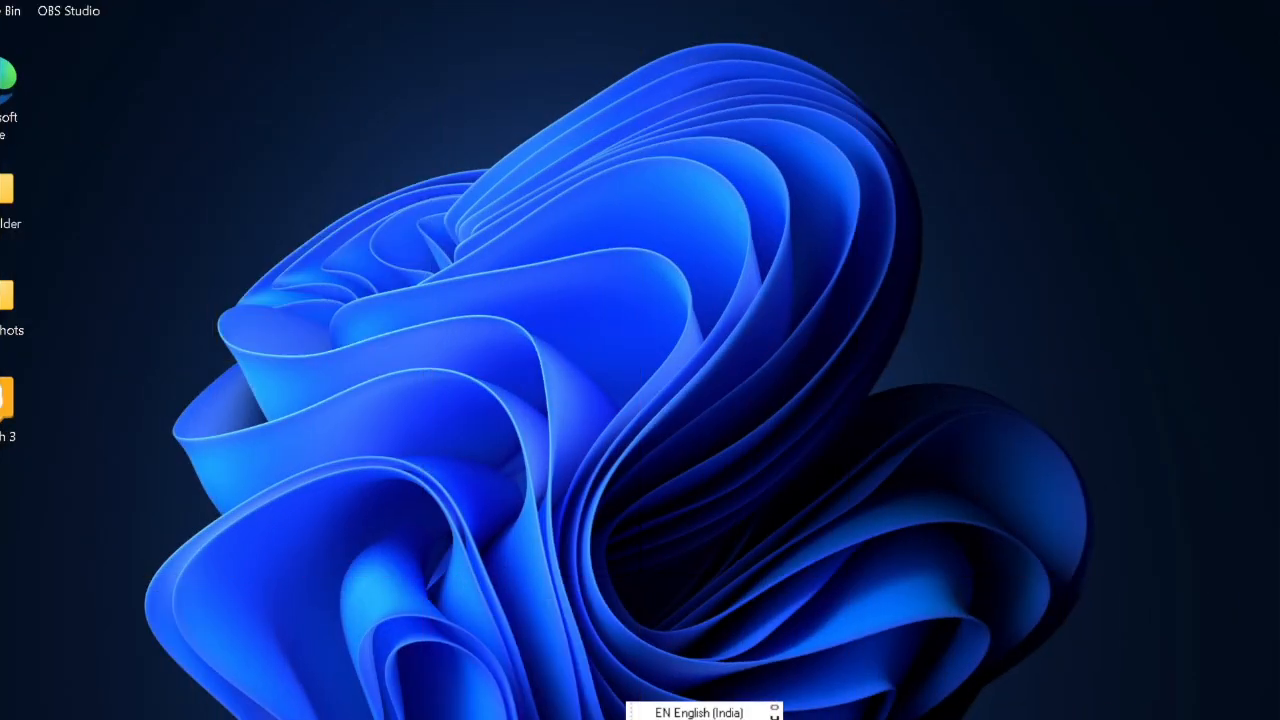
Step: Start a focus session from the notifications and calendar panel
{"action": "left_click", "coordinate": [700, 712]}
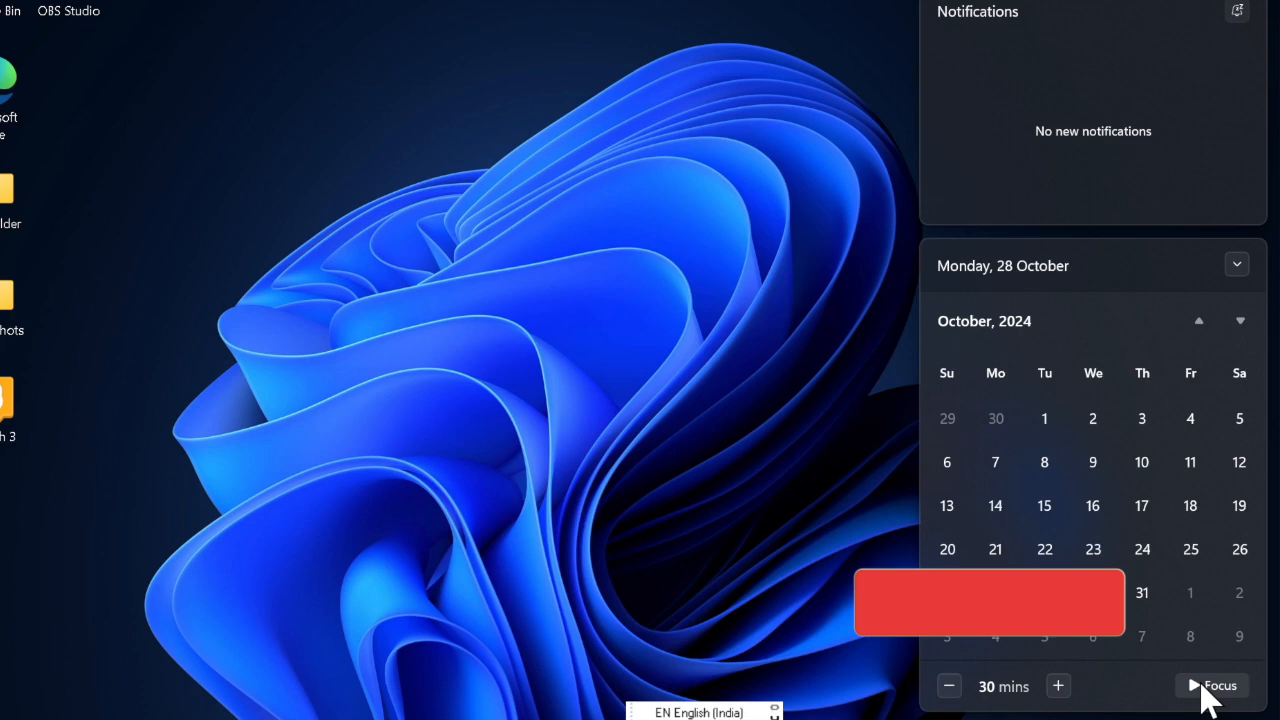
{"action": "left_click", "coordinate": [1212, 686]}
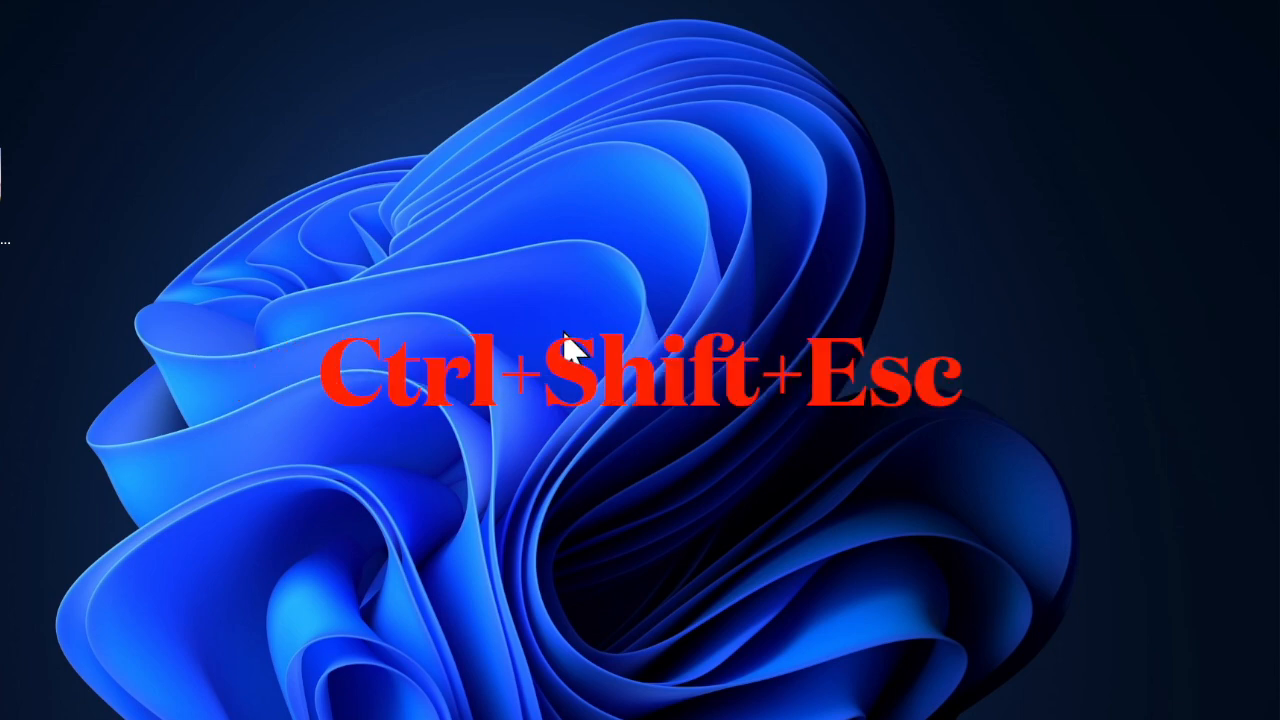
Step: Open Task Manager with Ctrl+Shift+Esc and select the Copilot app
{"action": "key", "text": "Ctrl+Shift+Esc"}
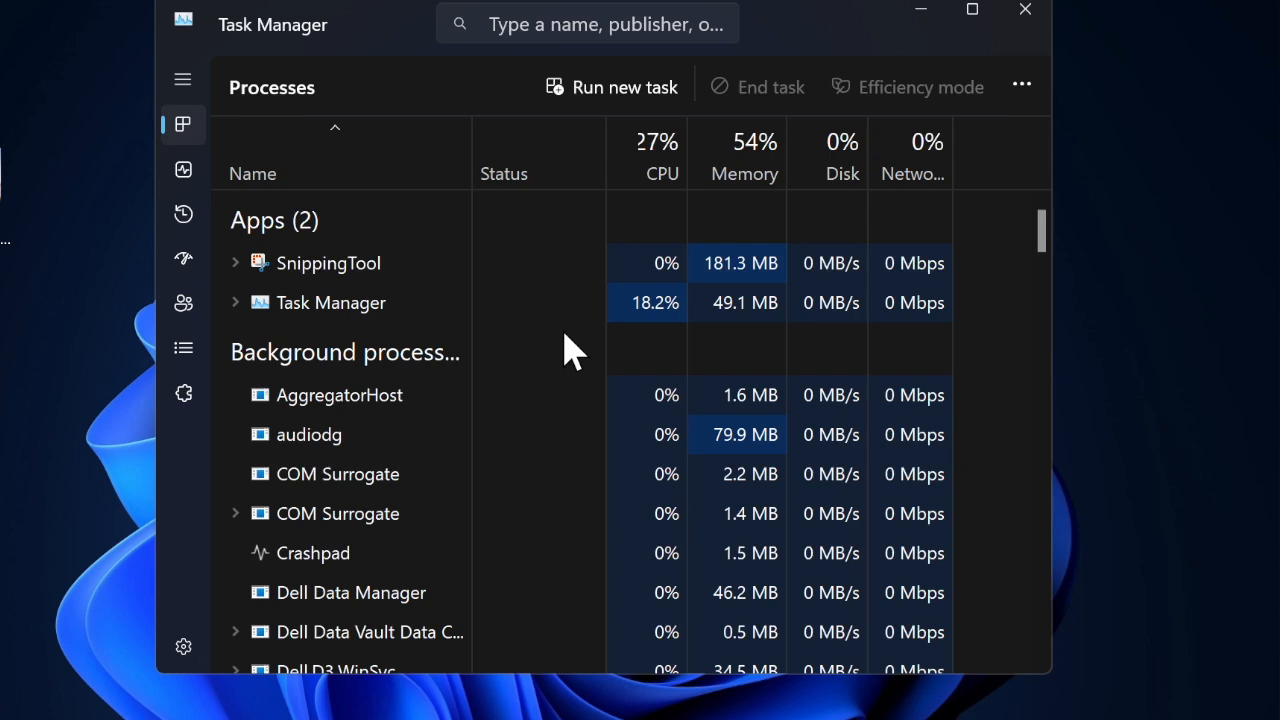
{"action": "left_click", "coordinate": [1024, 9]}
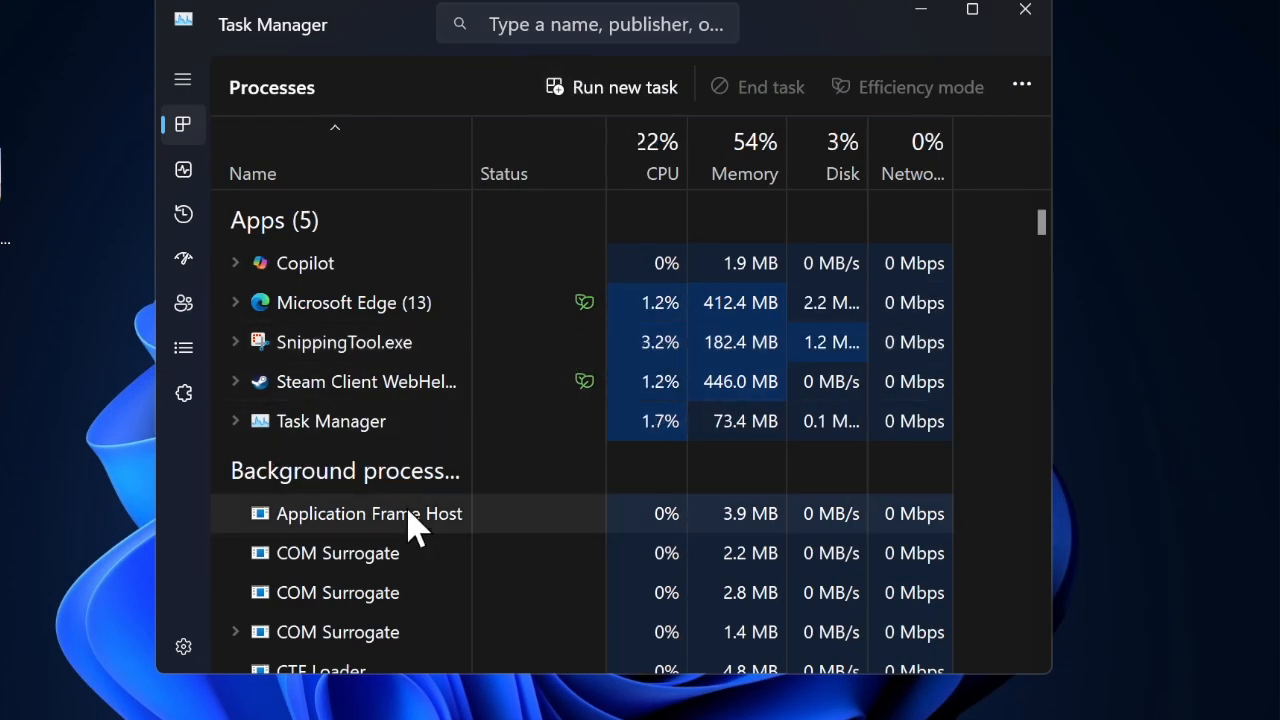
{"action": "mouse_move", "coordinate": [330, 263]}
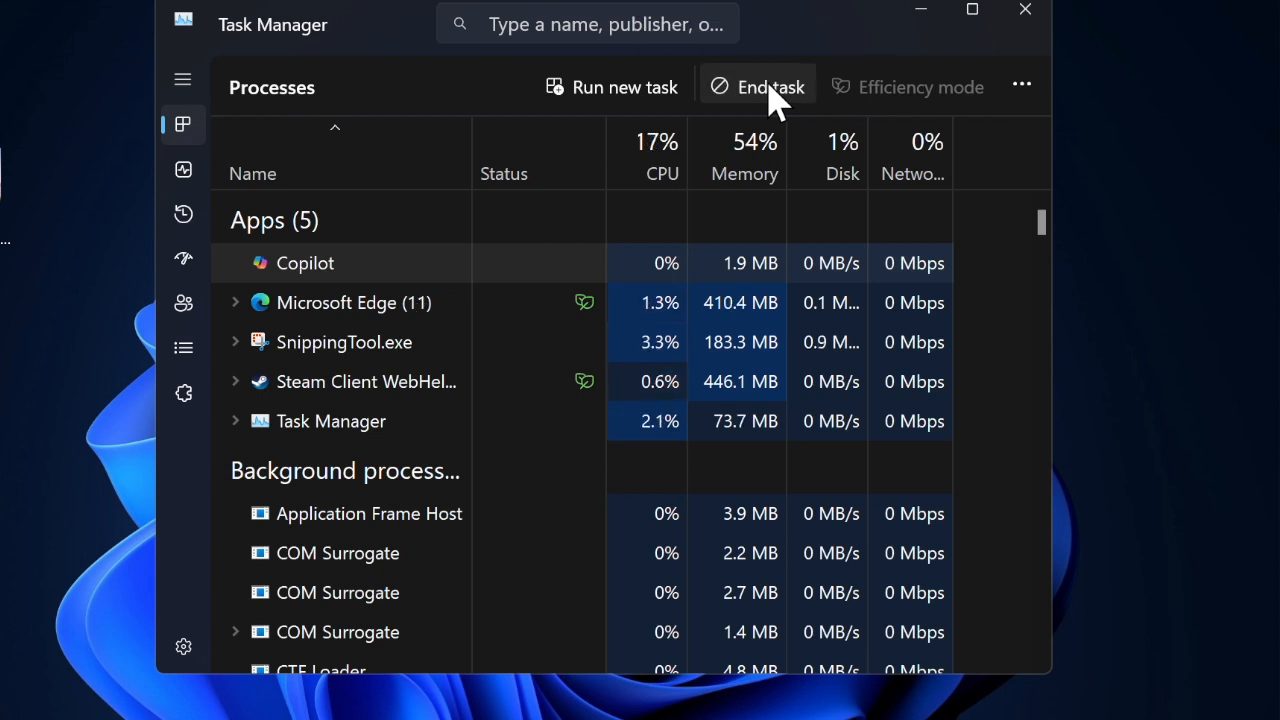
{"action": "left_click", "coordinate": [757, 87]}
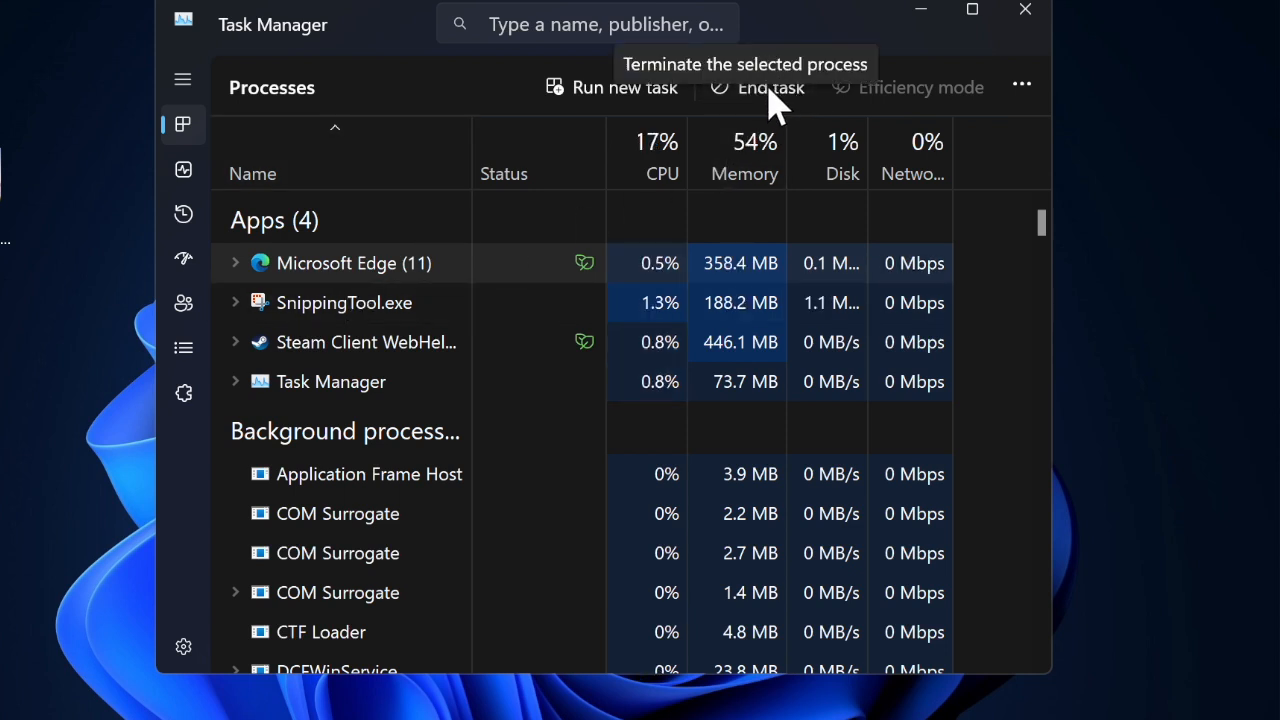
Step: Right-click in Task Manager's processes list to end the Copilot task
{"action": "right_click", "coordinate": [135, 110]}
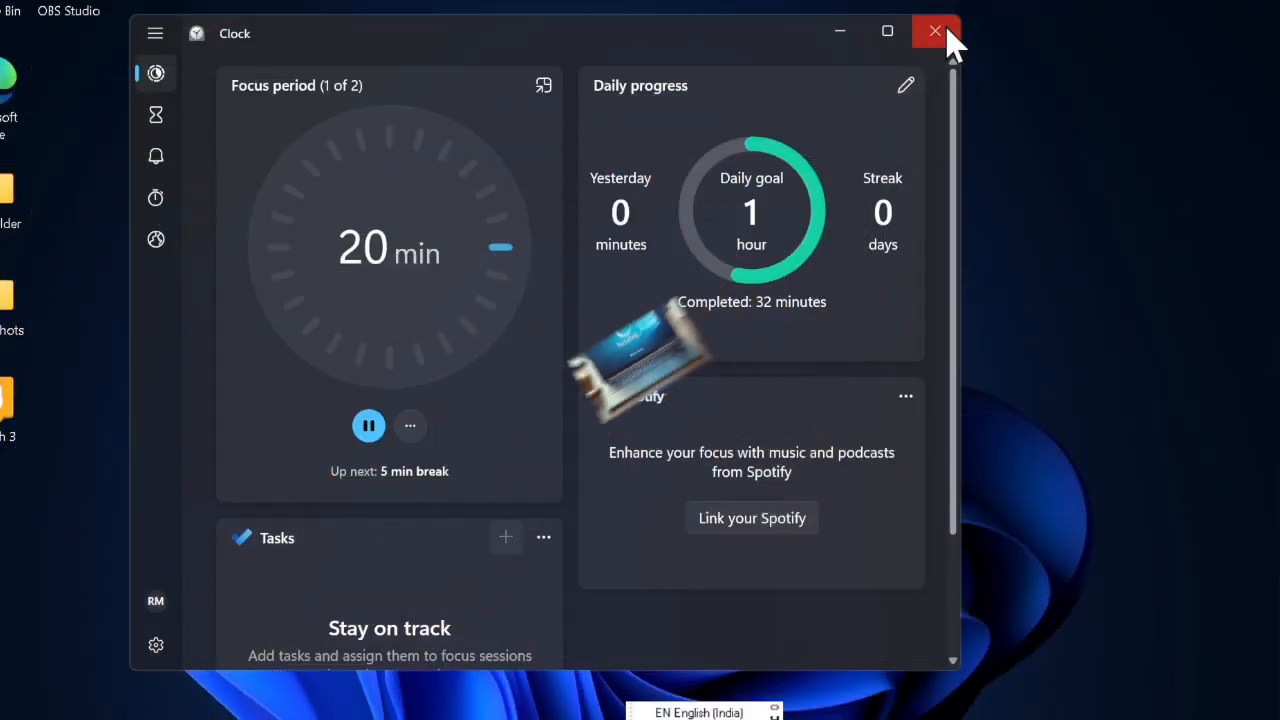
Step: Close the Clock focus window and start typing 'wha' as a new Copilot message
{"action": "left_click", "coordinate": [935, 31]}
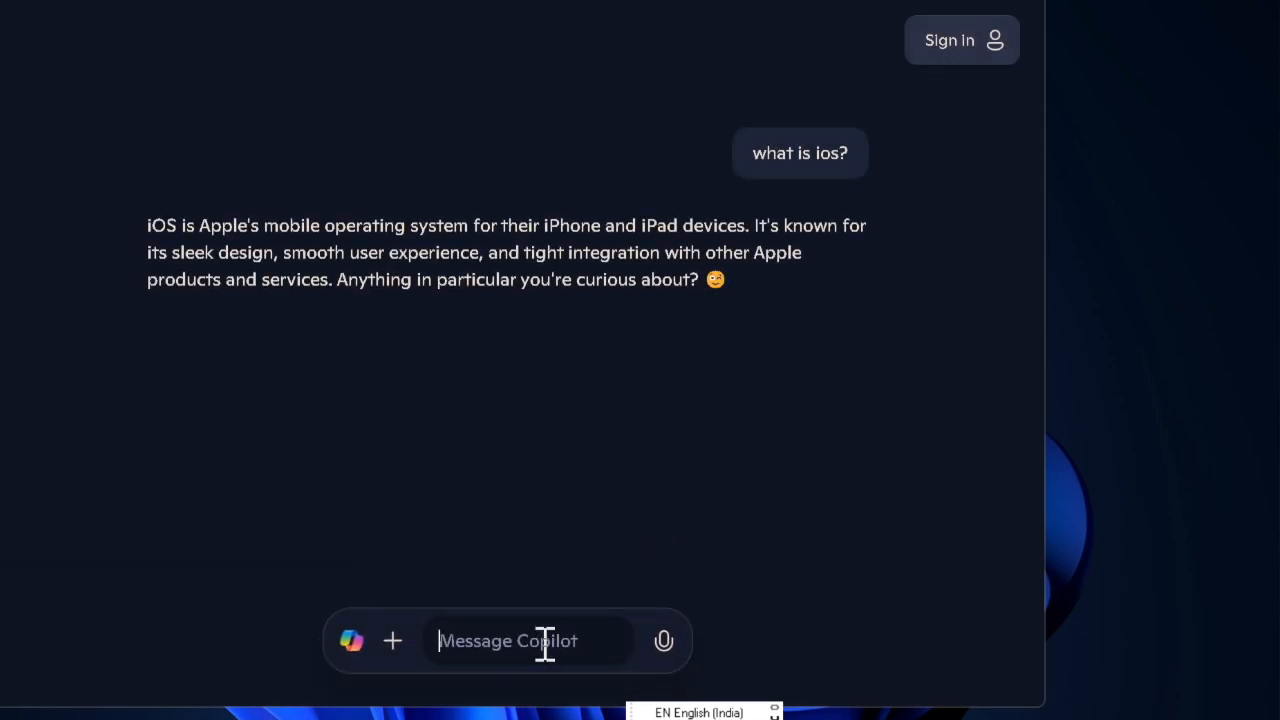
{"action": "type", "text": "wha"}
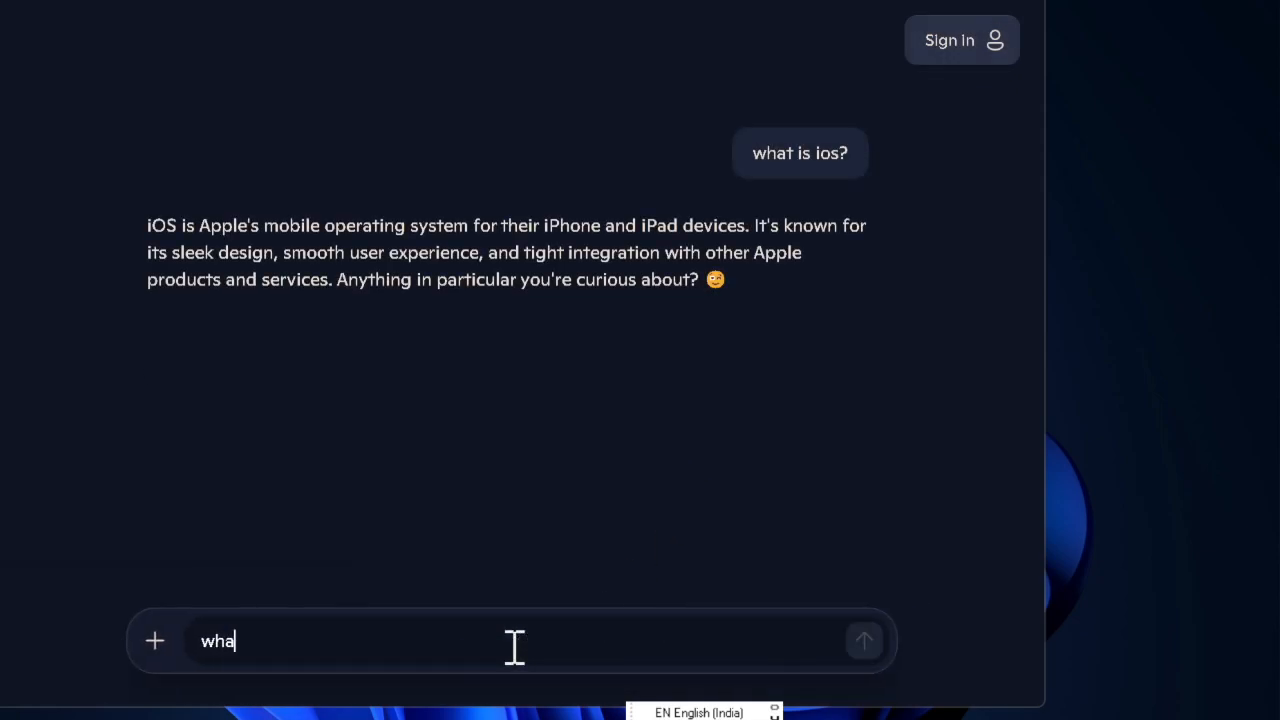